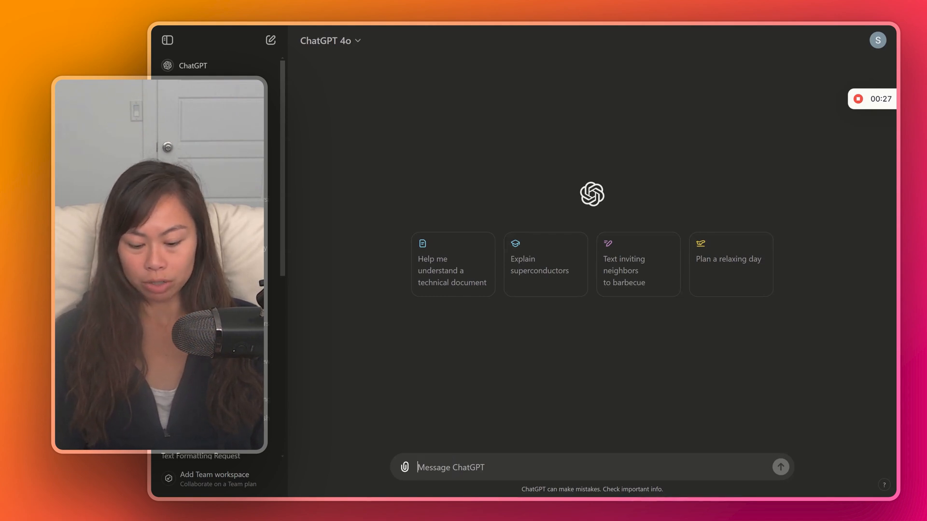
Ask ChatGPT 'Tell me about social media' and get an overview of the major platforms.
type("Tell me about social")
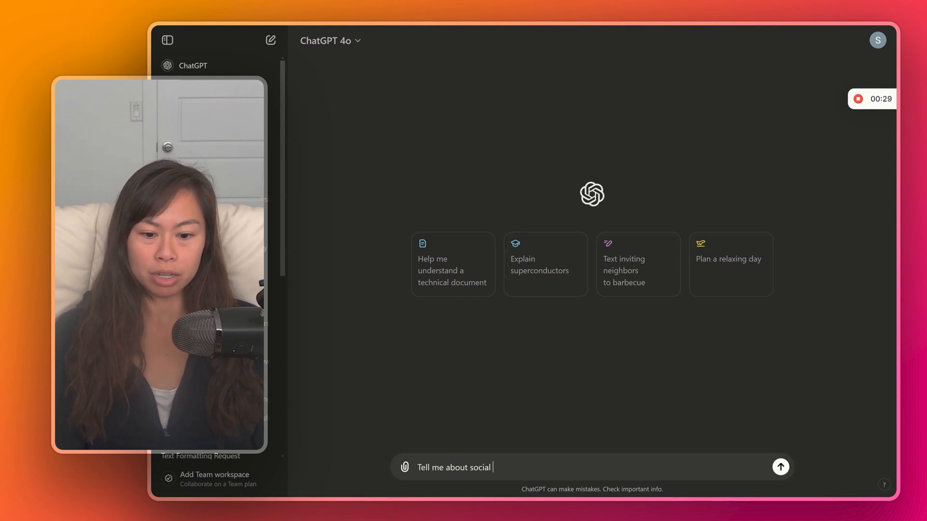
left_click(780, 467)
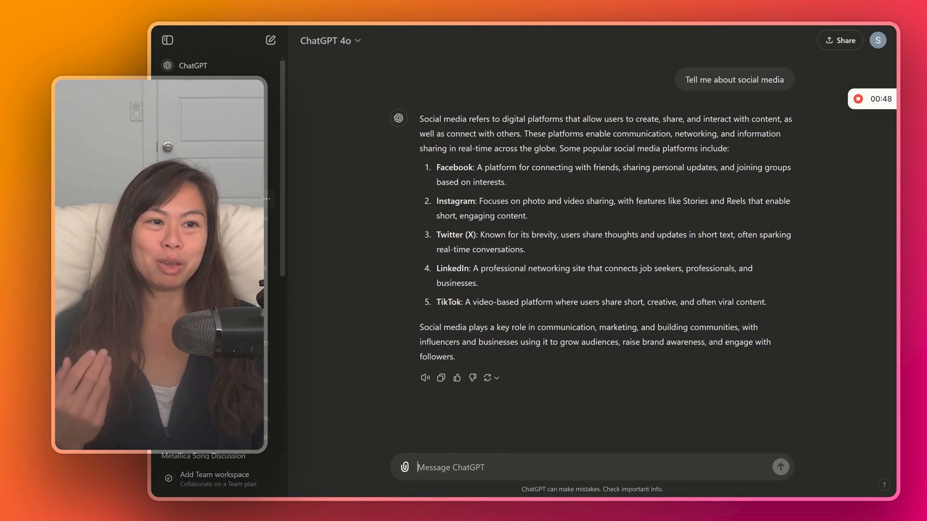
Ask how to use TikTok to build a personal brand for a new business and read the strategy reply.
type("Tell me about the social media platform tiktok and how to use it to build")
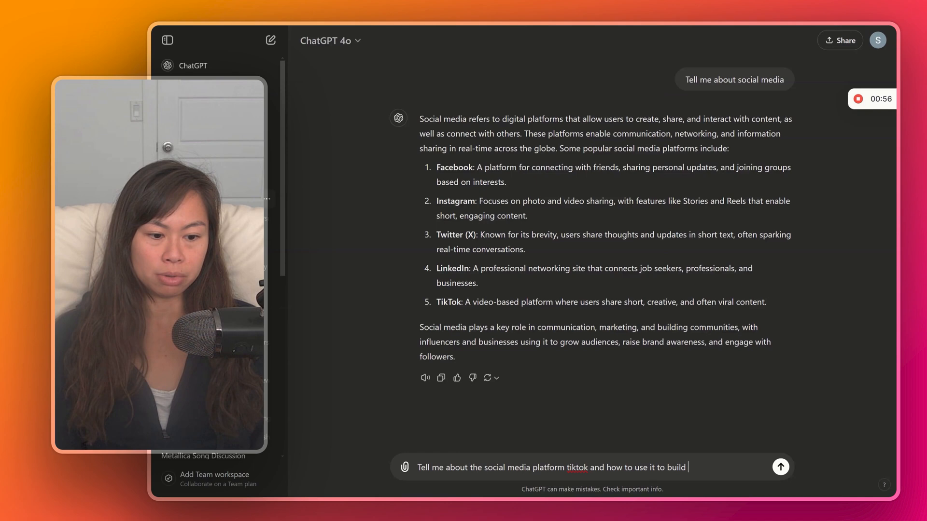
type("a personal brand f")
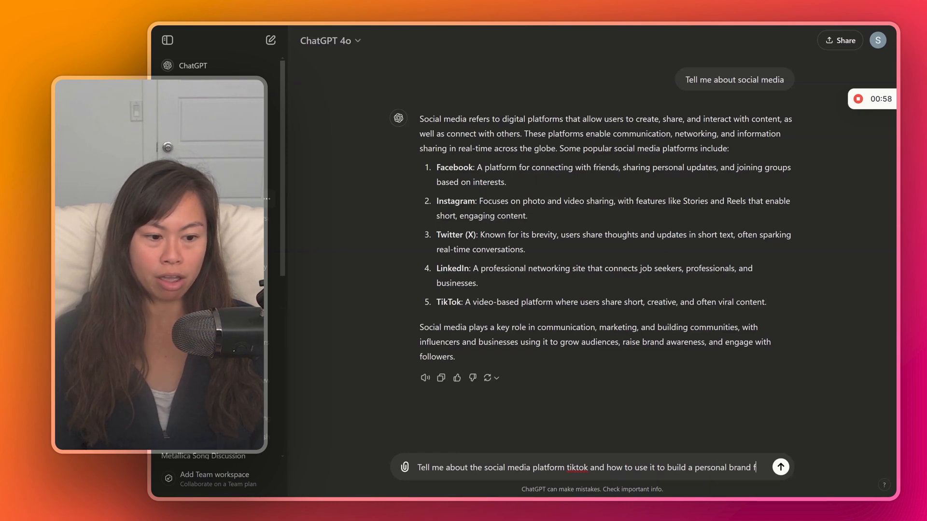
left_click(780, 467)
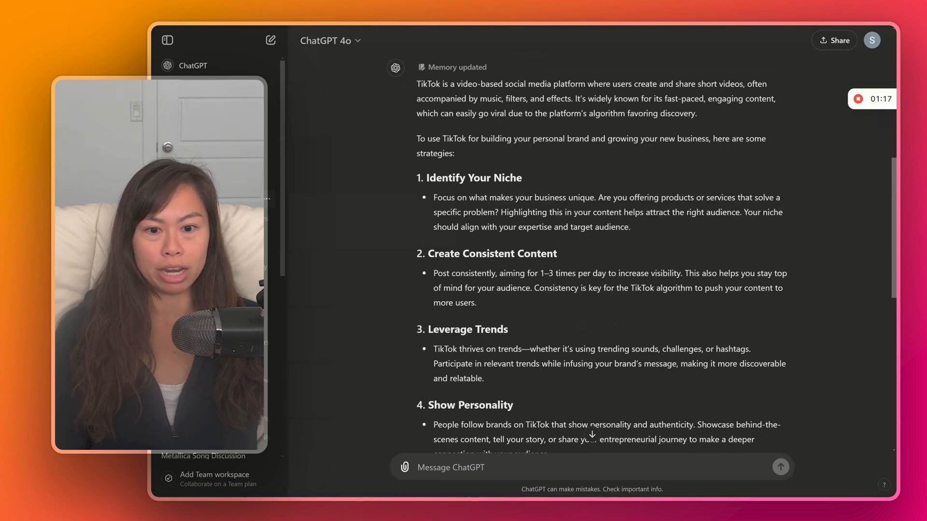
scroll("down", 3)
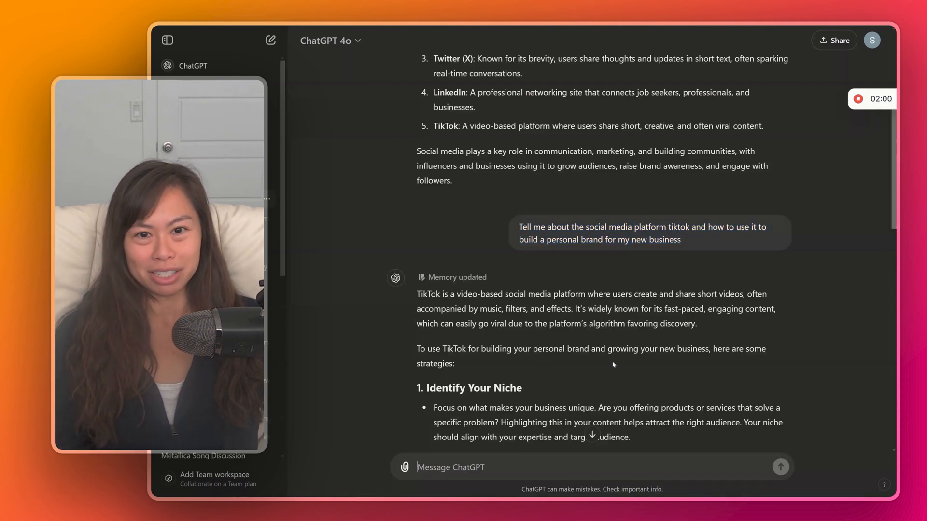
Read through the AI-education-course TikTok strategies, highlighting the bite-sized lessons point.
scroll("down", 3)
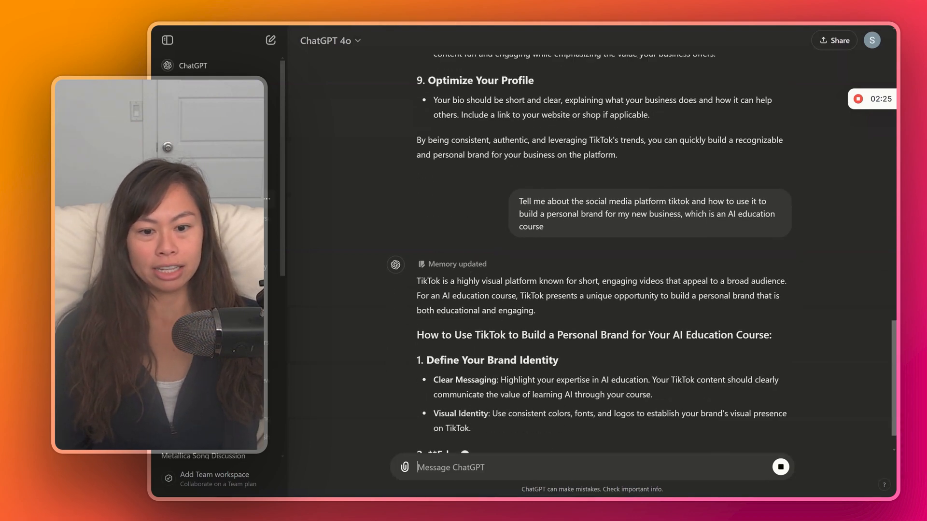
scroll("down", 3)
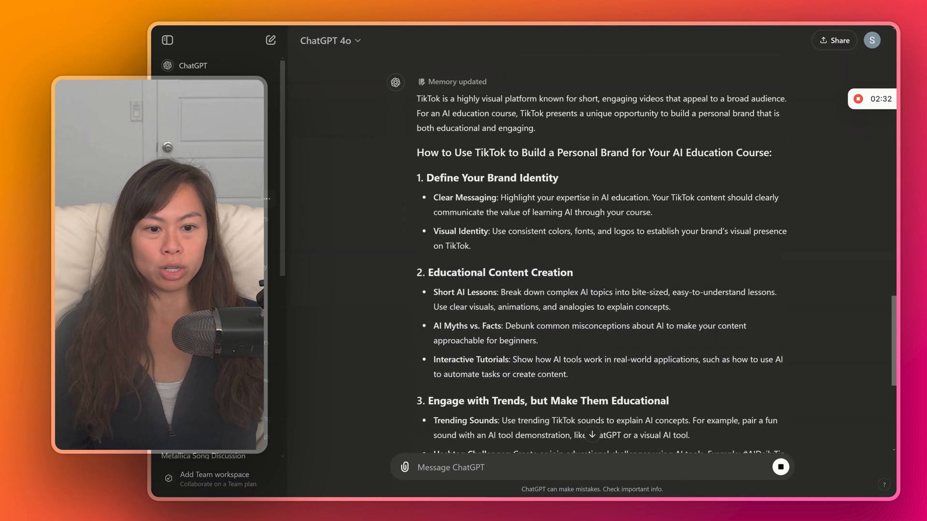
left_click_drag(549, 291, 670, 306)
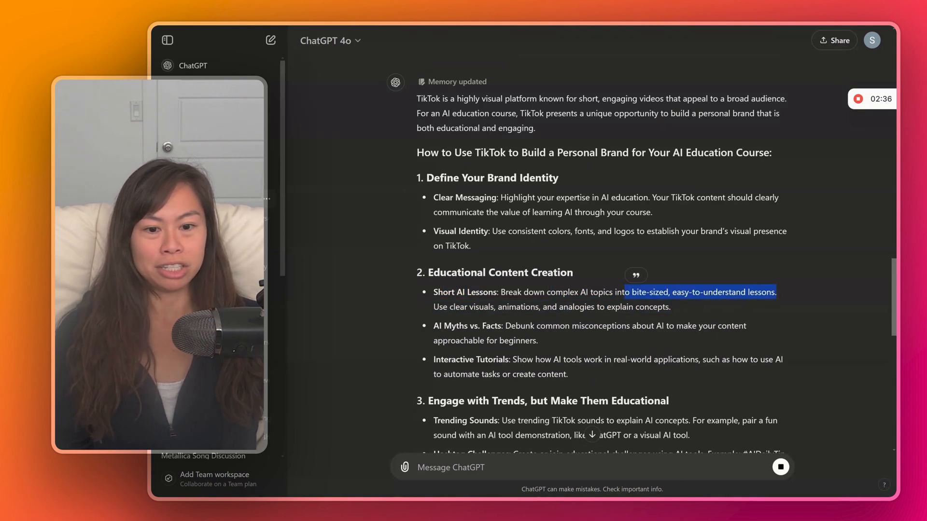
scroll("down", 3)
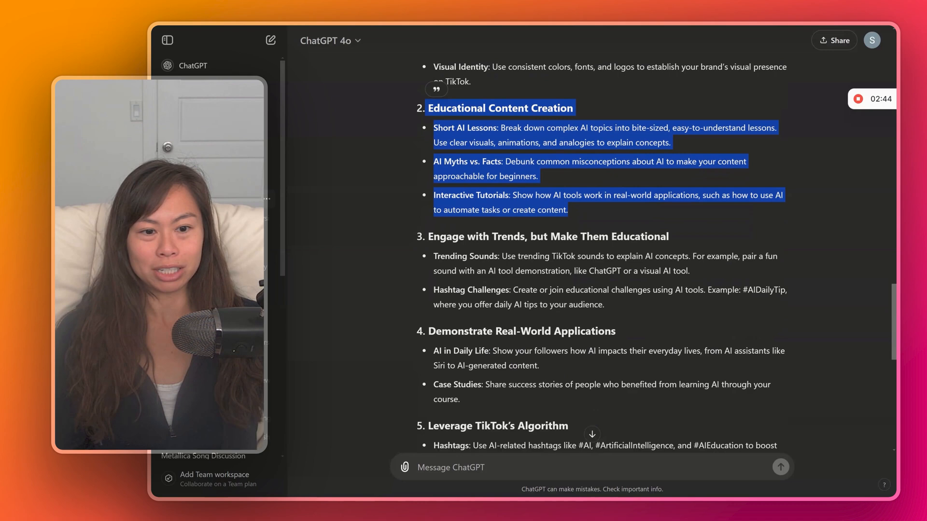
scroll("down", 3)
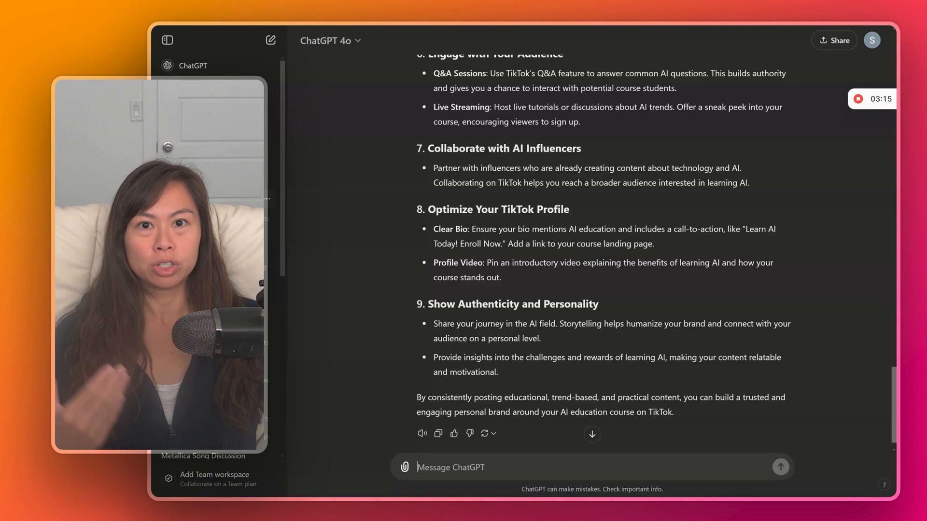
Compare the generic and AI-course TikTok replies, then start a new empty chat.
scroll("up", 3)
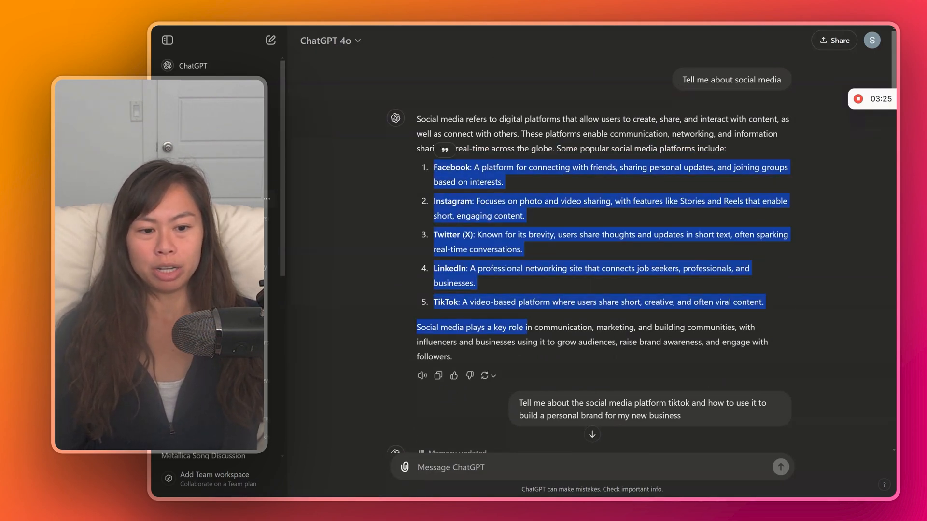
scroll("down", 3)
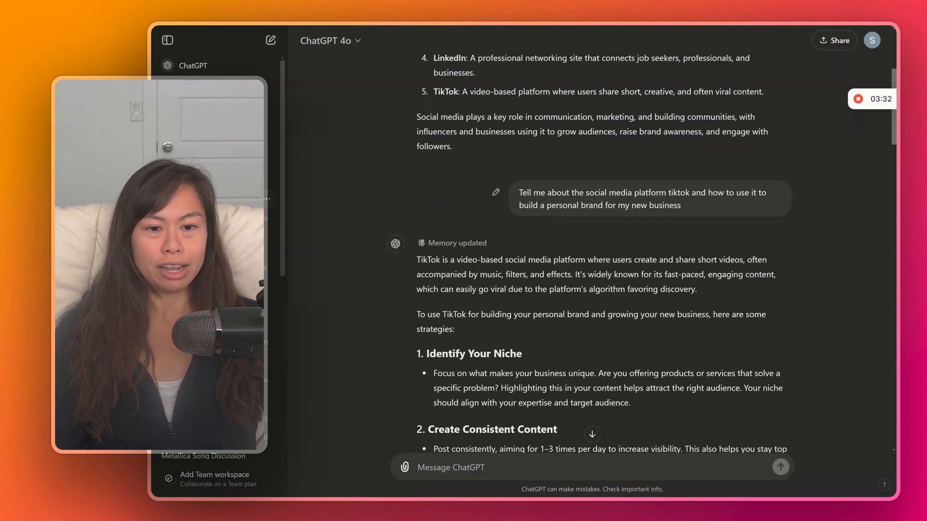
scroll("down", 3)
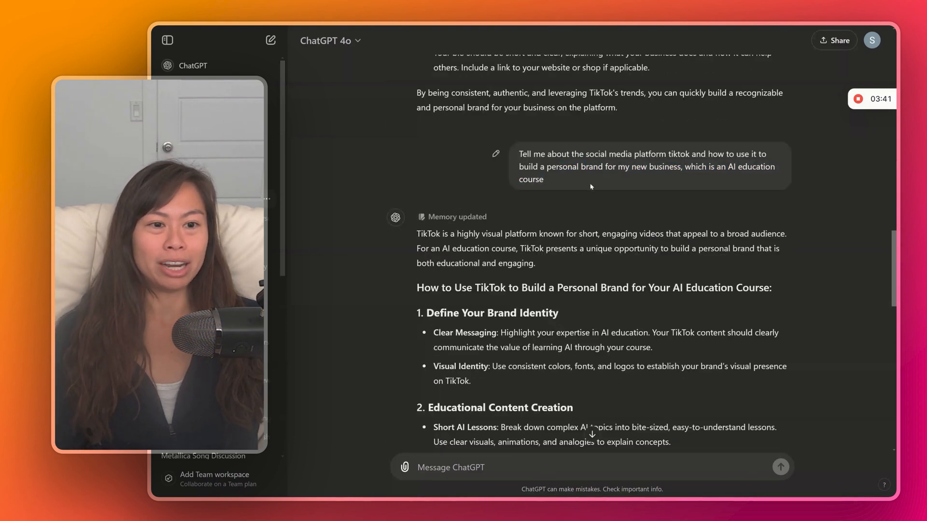
mouse_move(573, 187)
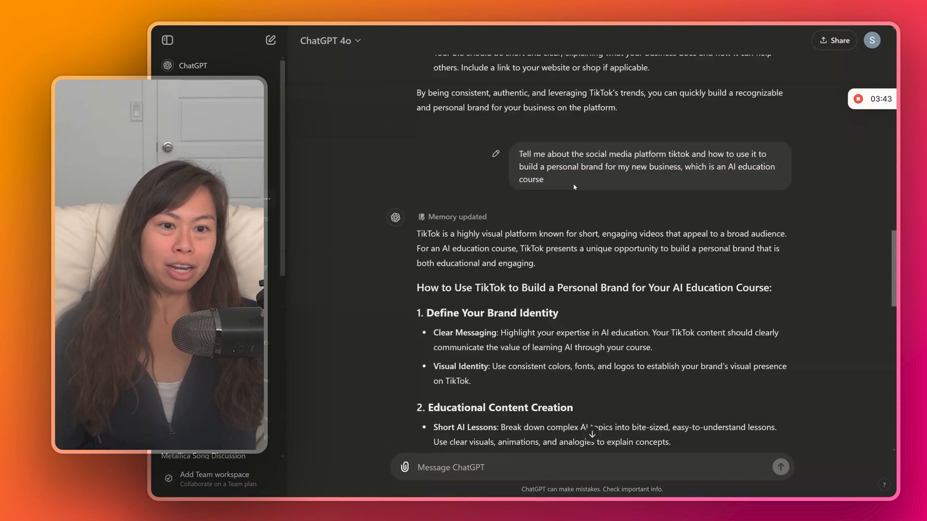
scroll("down", 3)
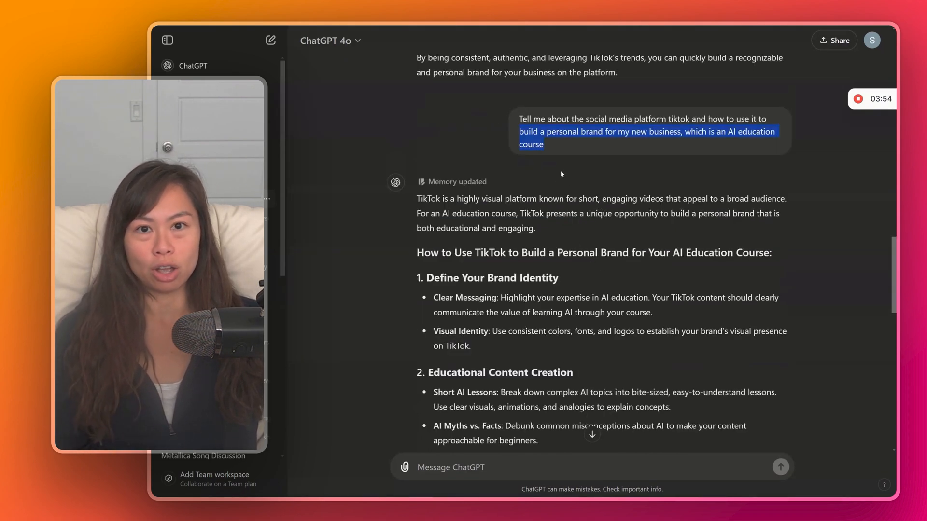
left_click(270, 41)
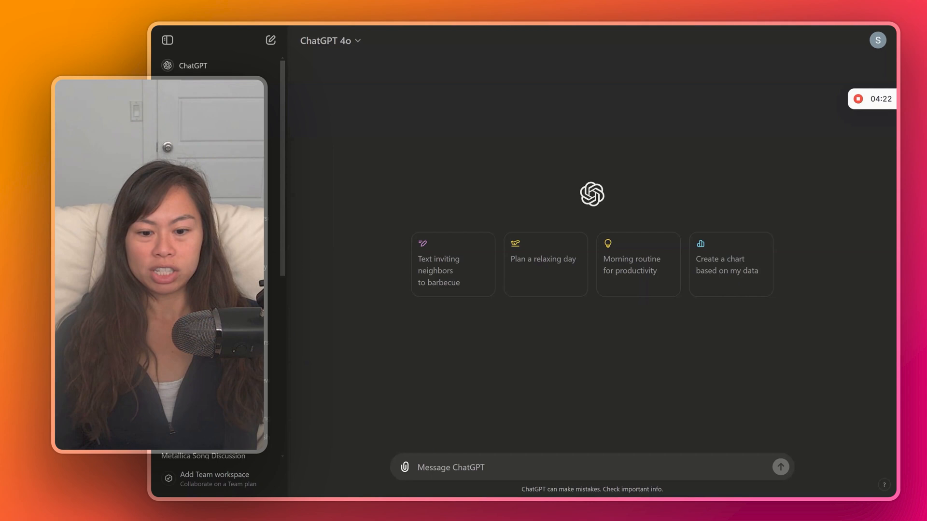
Ask about the weather forecast and a good nearby restaurant, then start a new chat.
type("Tell me about the weather forecast and a good restaurant nearby")
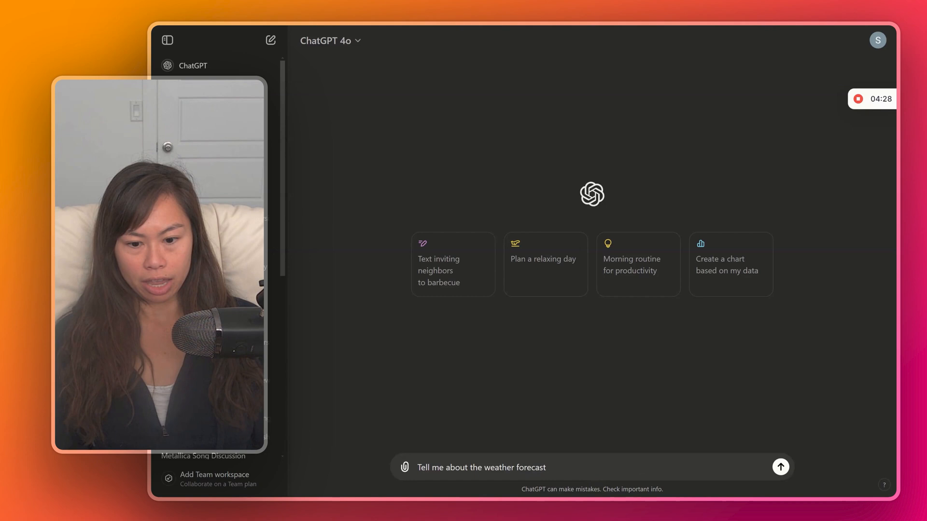
left_click(781, 467)
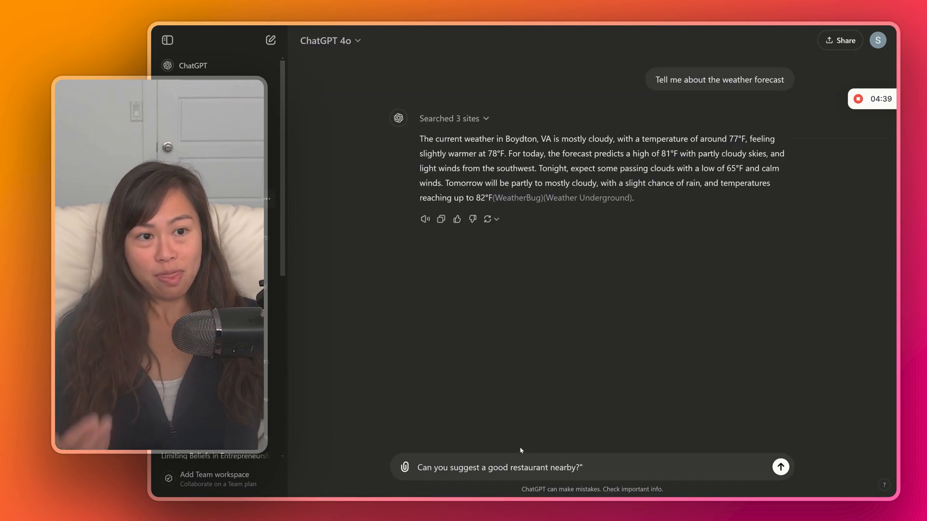
left_click(780, 467)
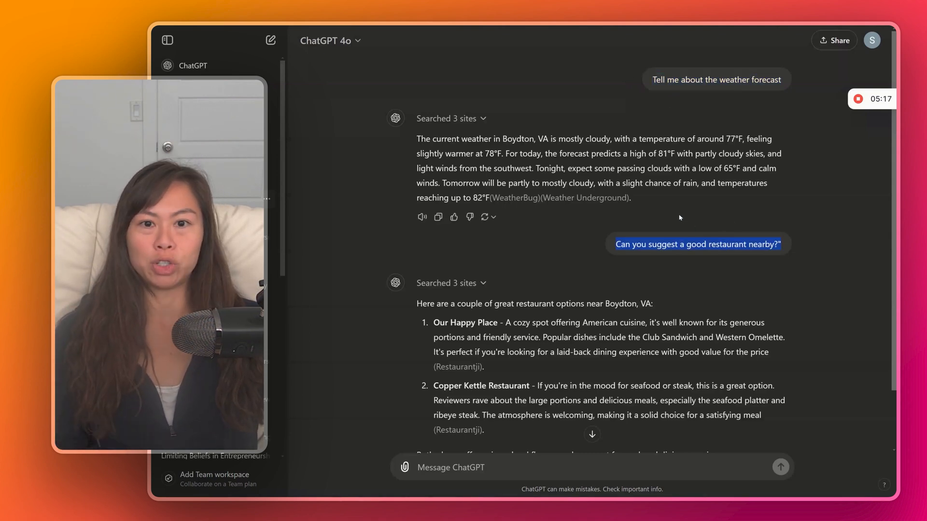
left_click(271, 41)
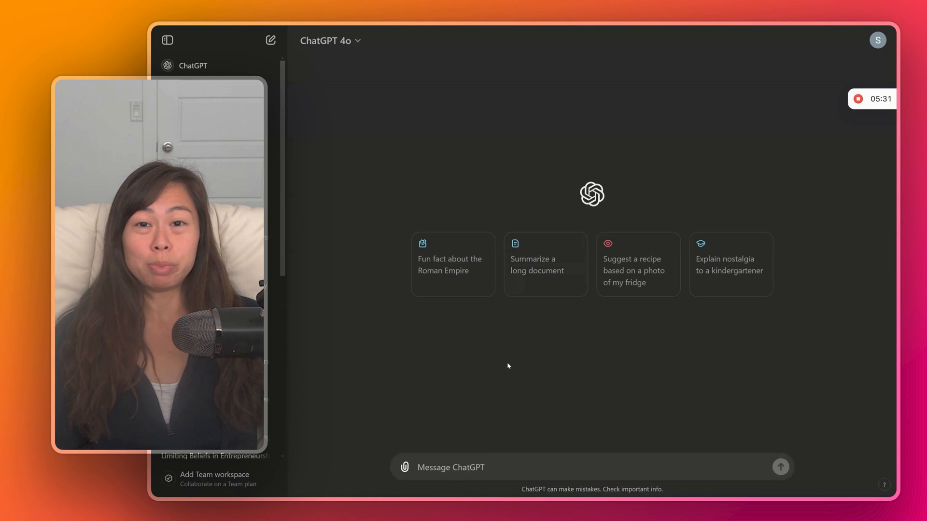
Ask 'What are the benefits of solar energy?', then refine it to environmental benefits and read the six-point reply.
type("What are the benefits of solar energy?")
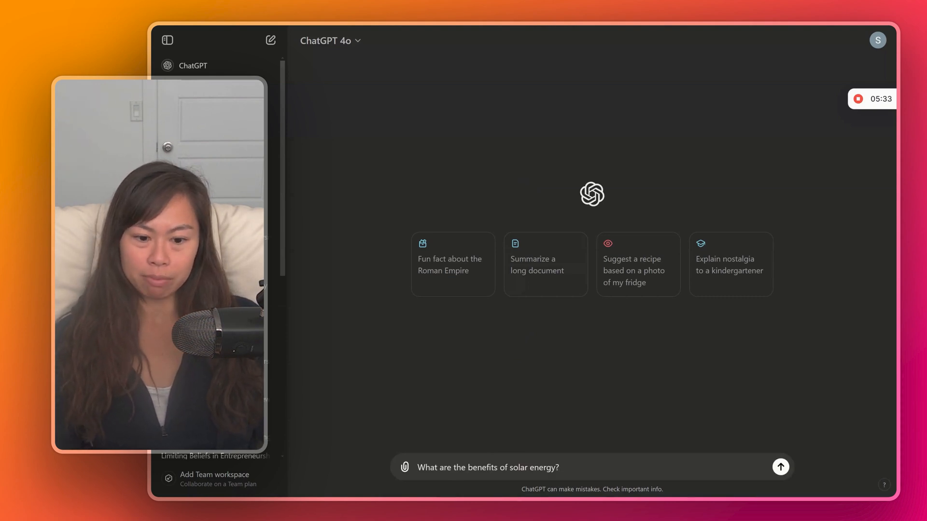
left_click(780, 468)
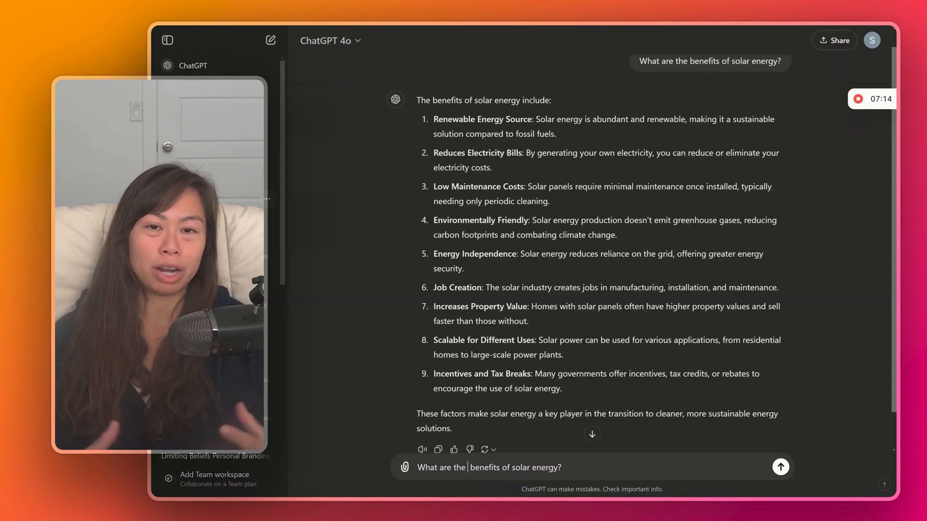
type("e")
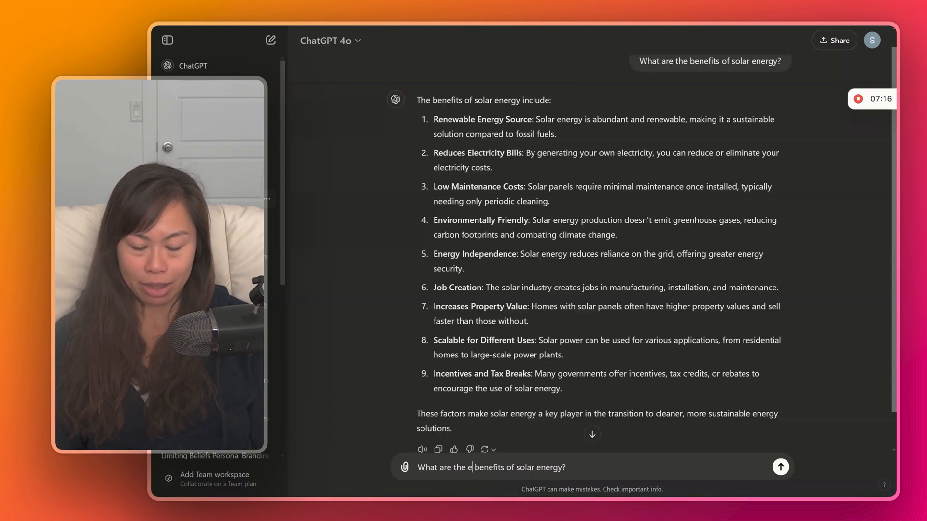
type("nvironmental")
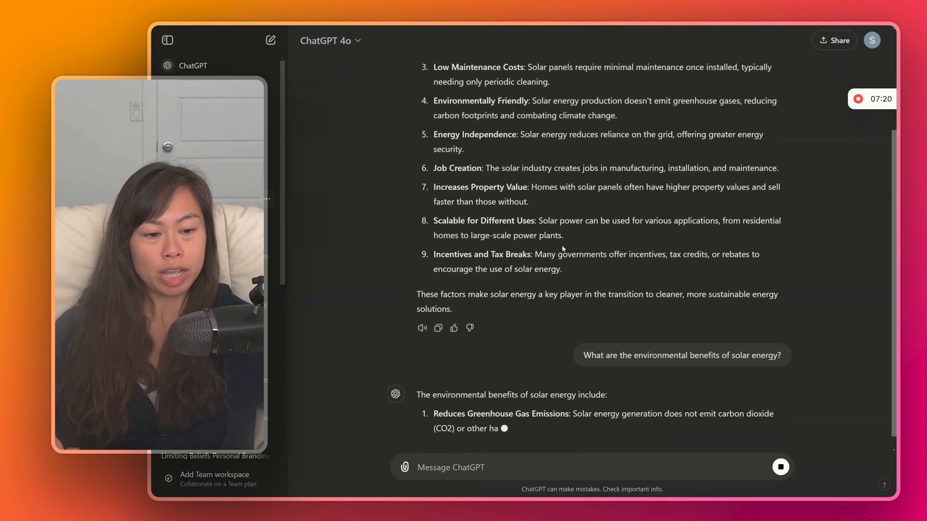
scroll("down", 3)
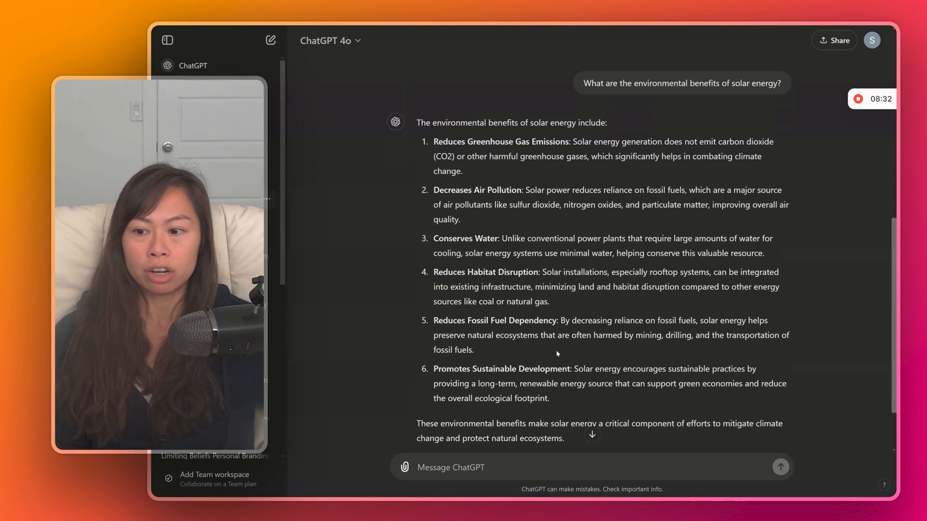
scroll("down", 3)
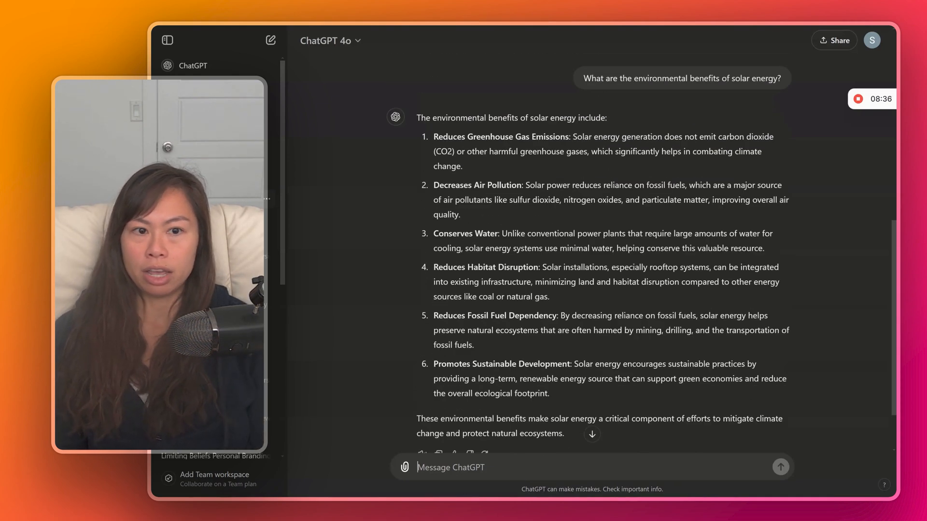
Request real-world solar examples, then ask to update the answer explained 'like i'm 5'.
type("could you give me a")
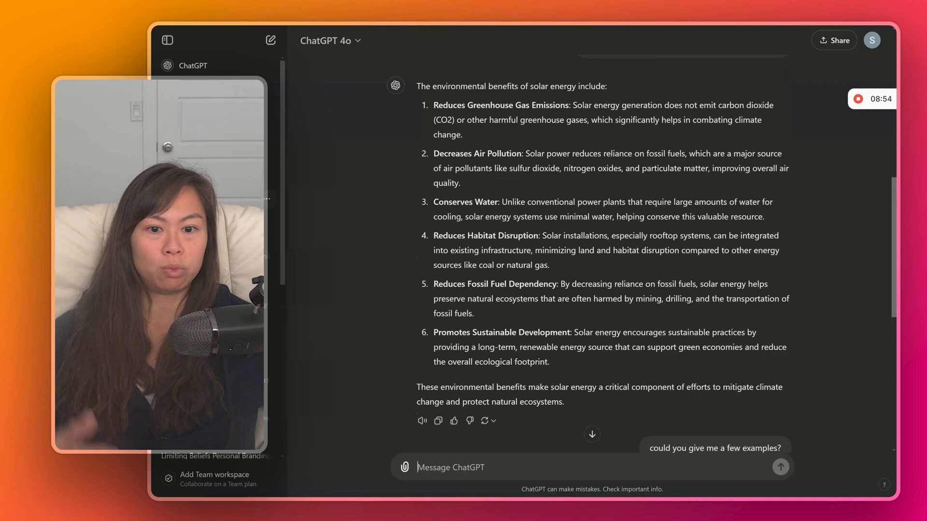
scroll("down", 3)
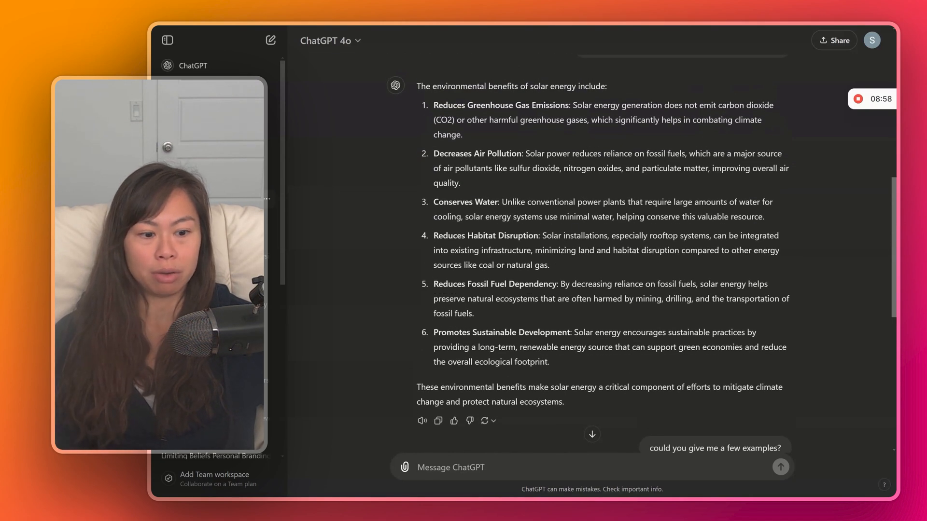
scroll("down", 3)
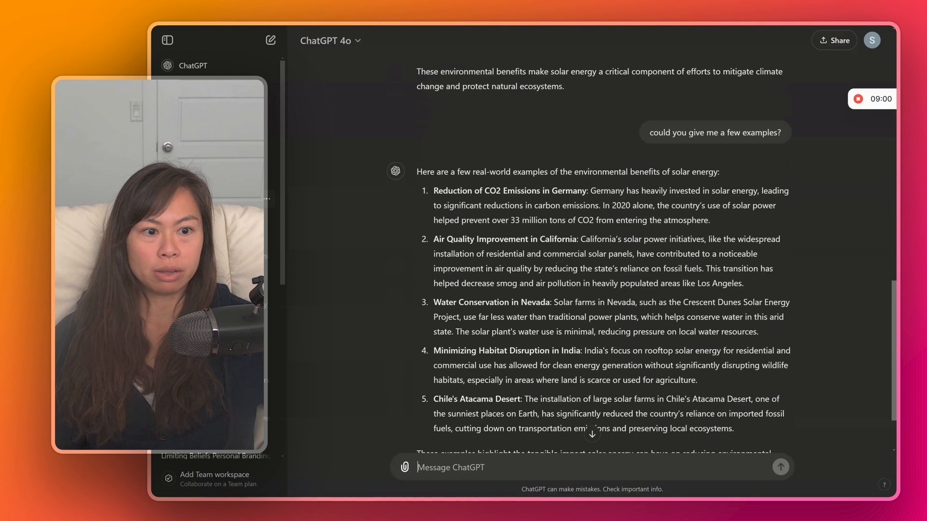
left_click_drag(434, 136, 546, 136)
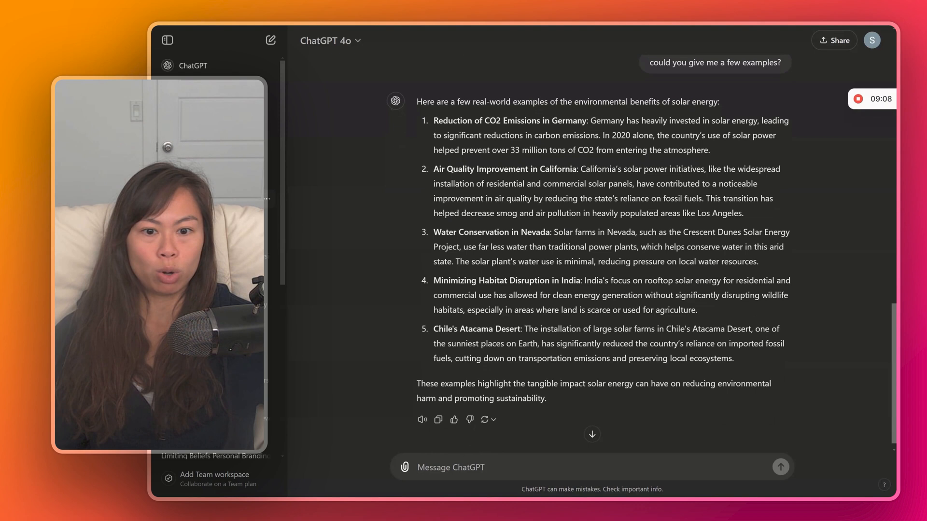
scroll("down", 3)
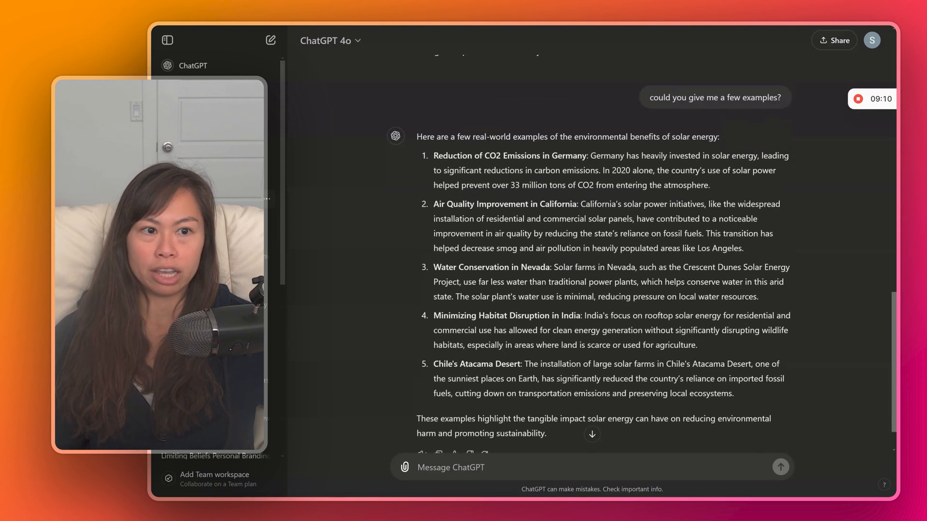
scroll("down", 3)
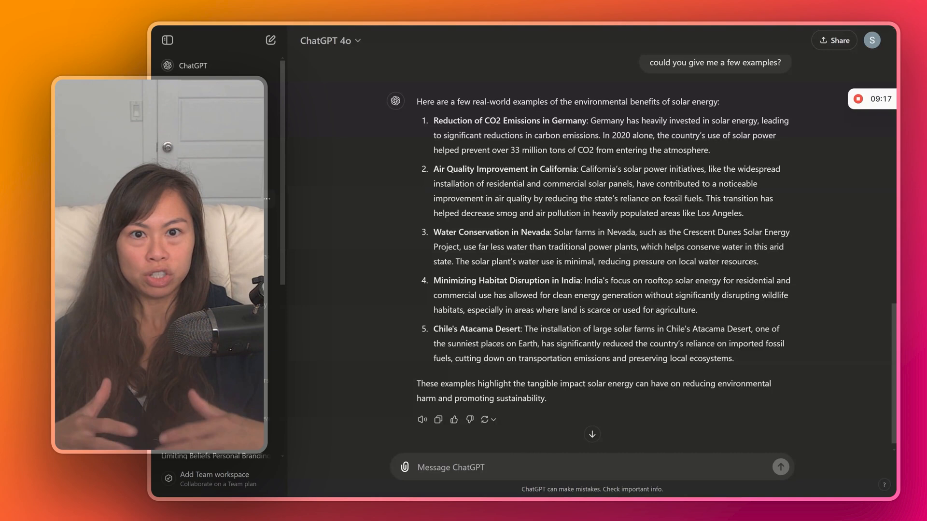
type("update your an")
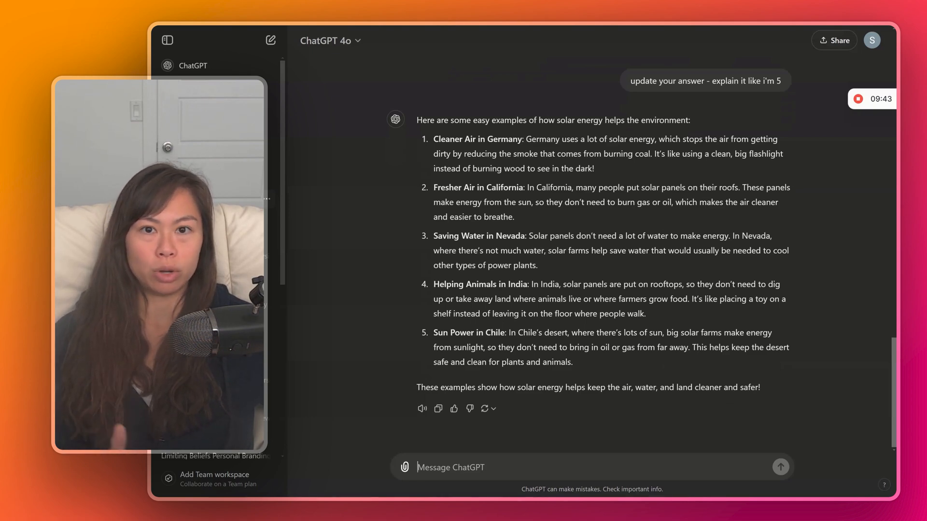
left_click_drag(417, 120, 759, 387)
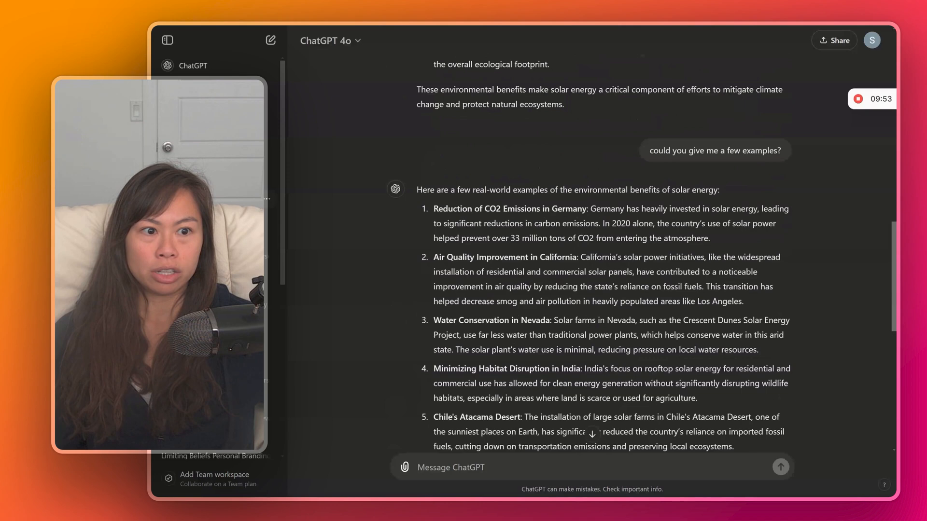
scroll("up", 3)
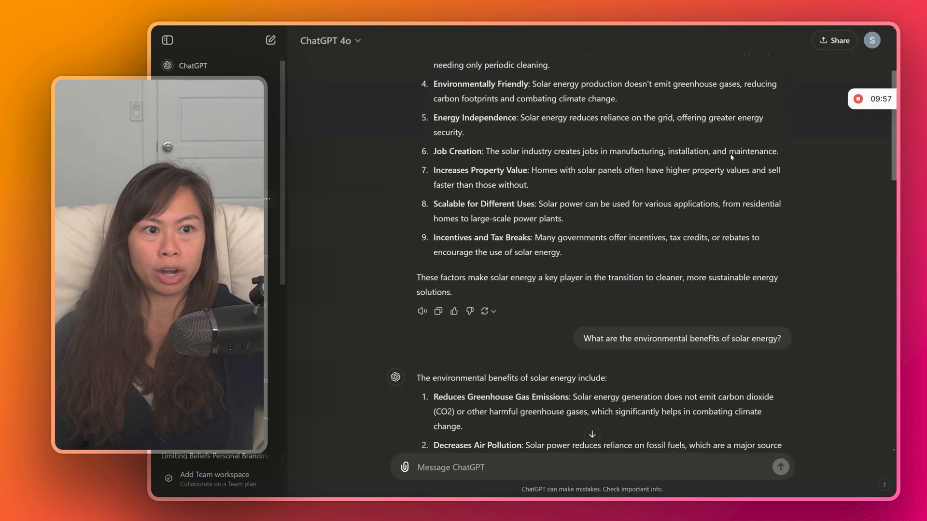
scroll("down", 3)
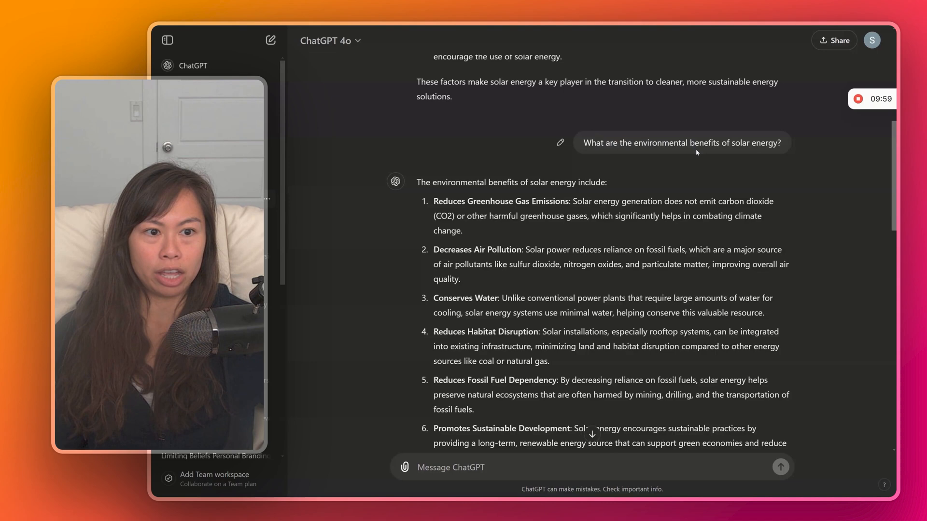
double_click(661, 143)
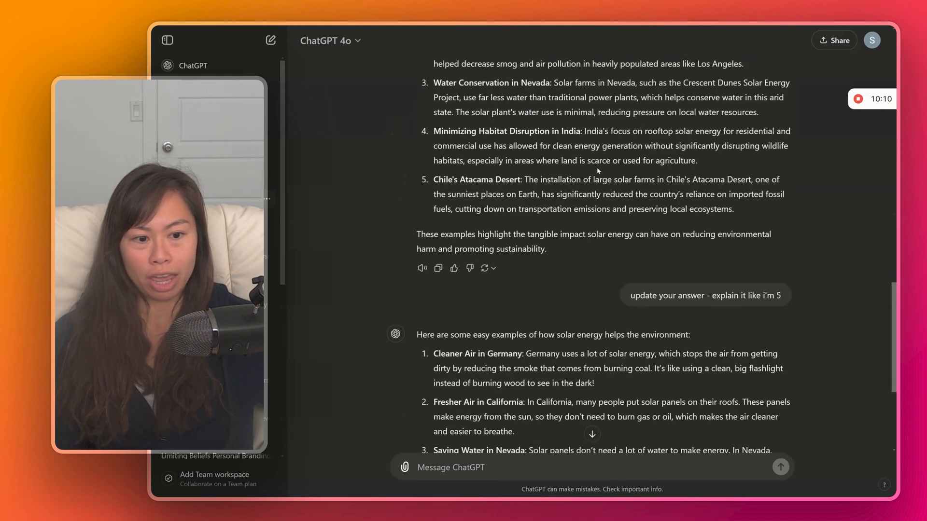
scroll("down", 3)
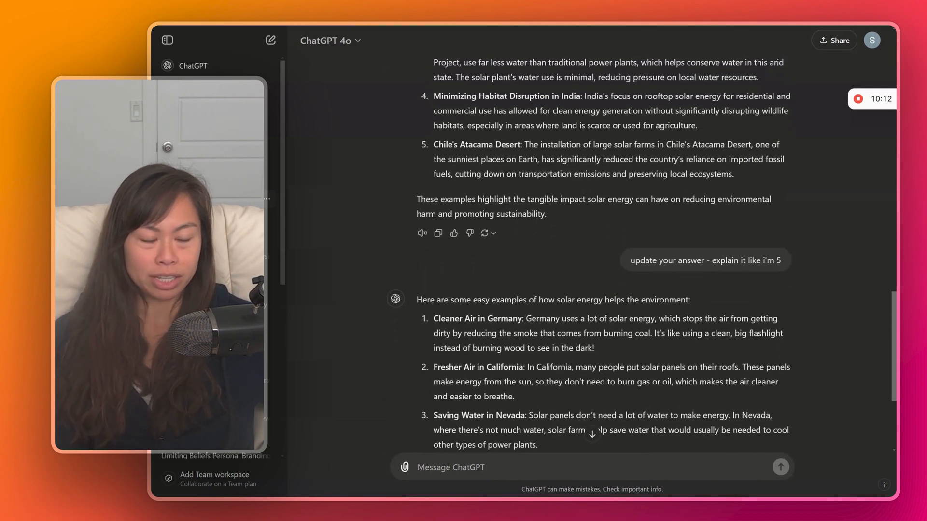
scroll("down", 3)
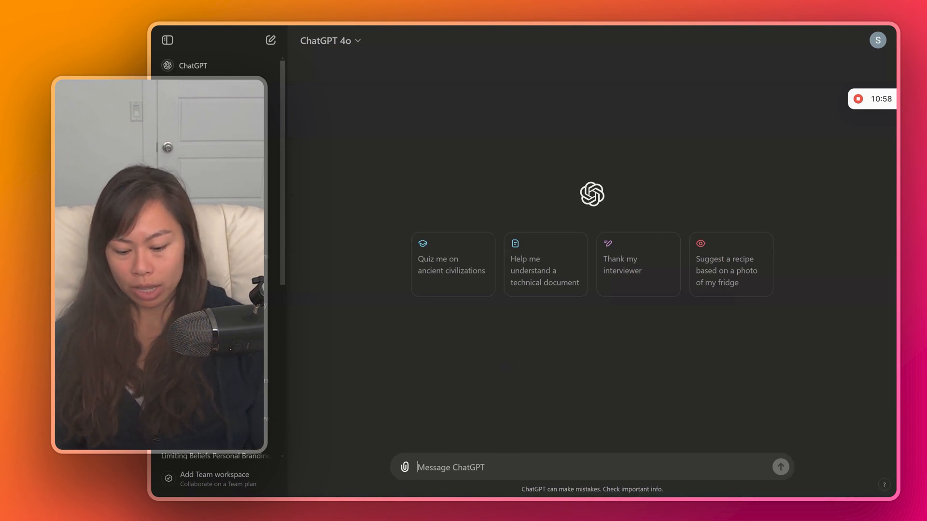
Send a brainstorm request for 10 TikTok AI-education video ideas that asks for clarifying questions first.
type("Brainstorm 10 tiktok")
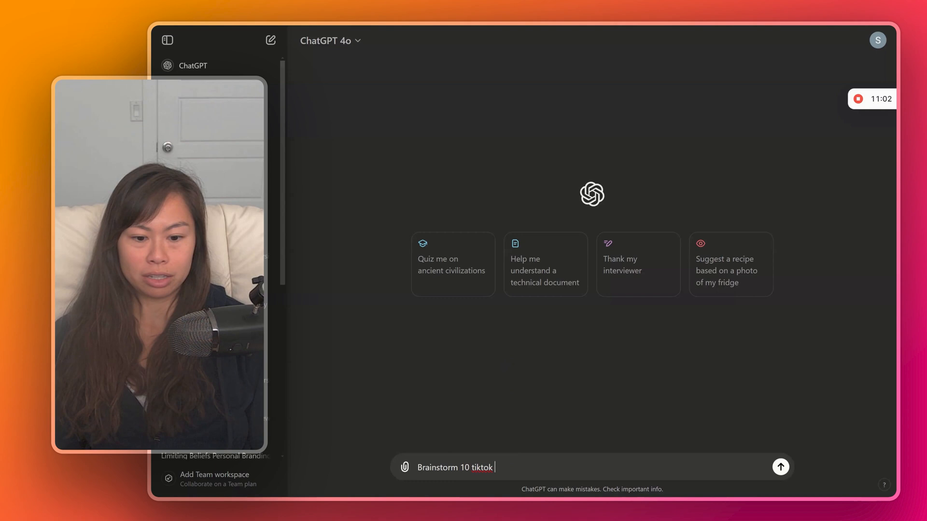
type("video ideas for AI education.")
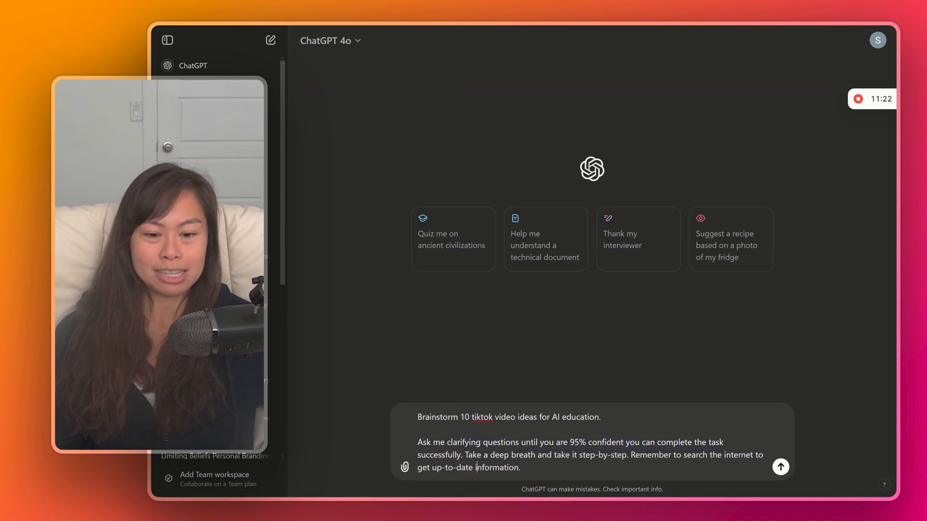
left_click_drag(464, 454, 628, 455)
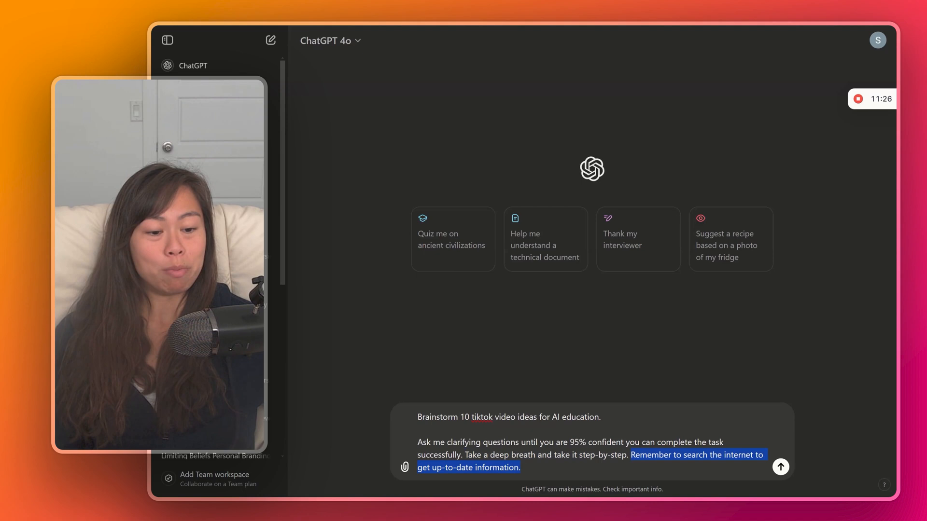
left_click(520, 467)
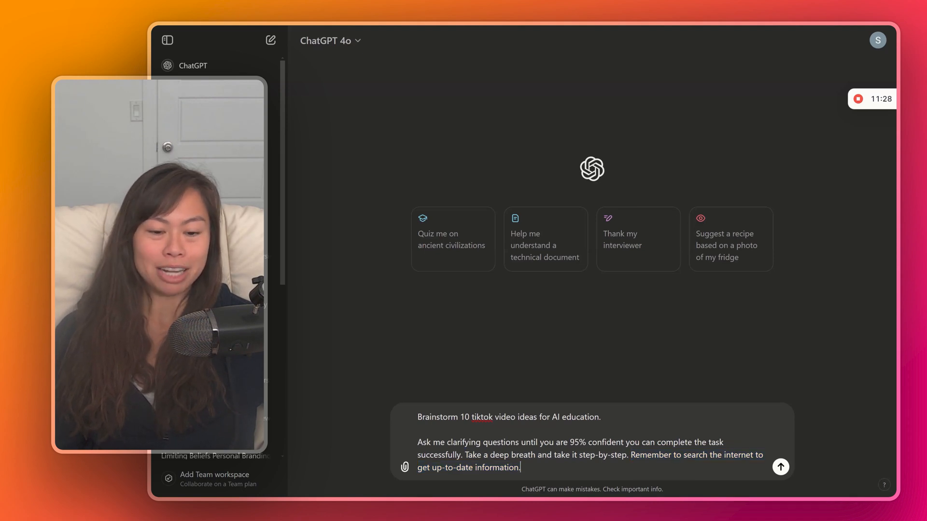
left_click_drag(417, 442, 520, 467)
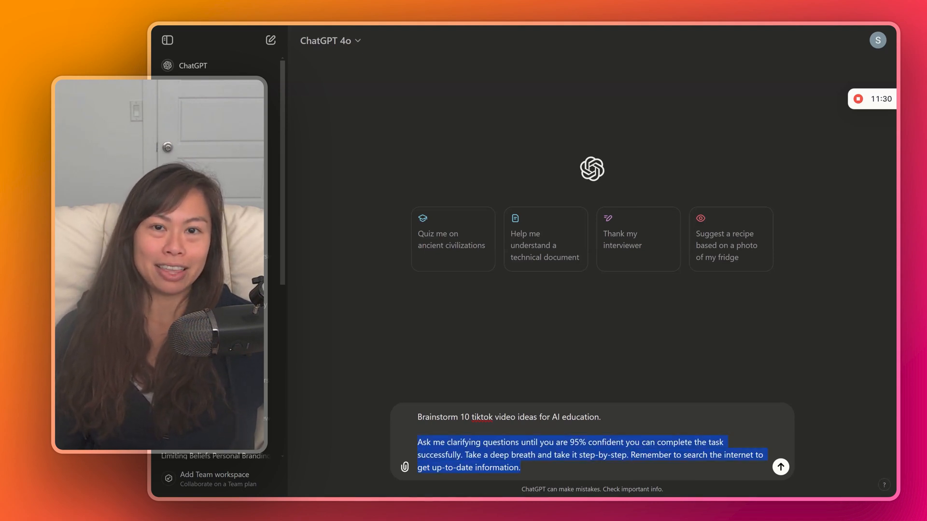
left_click(780, 466)
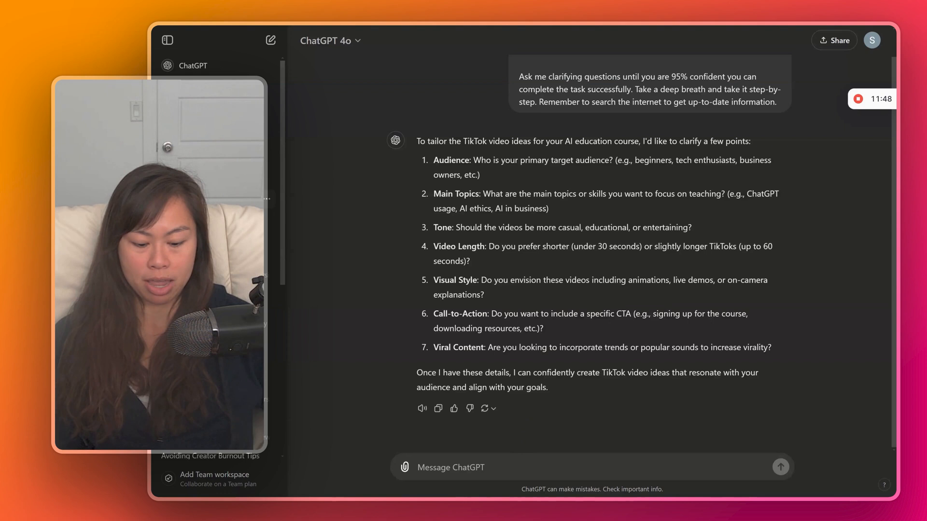
Answer the seven questions: beginners, ChatGPT usage, 30-60 second talking-head videos, visit my prompts library, no.
type("1.")
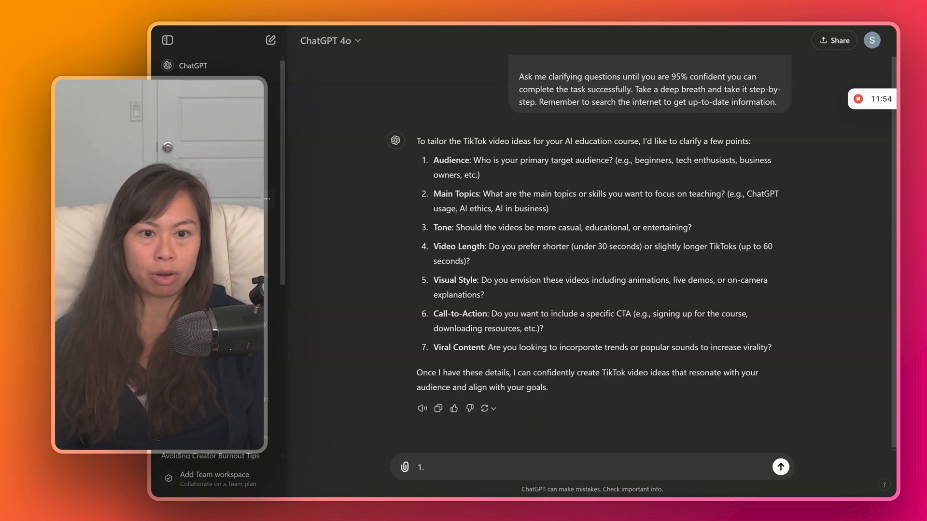
type("beginners")
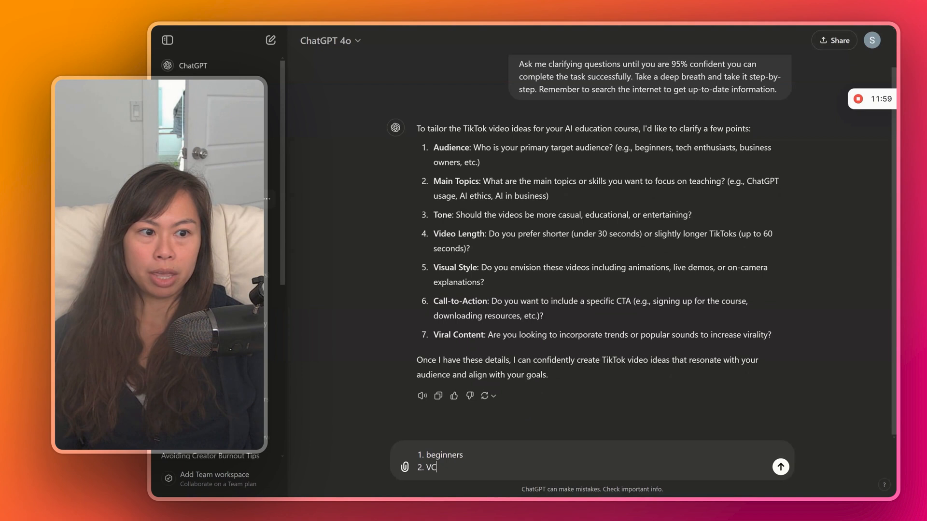
type("hatGPT usage")
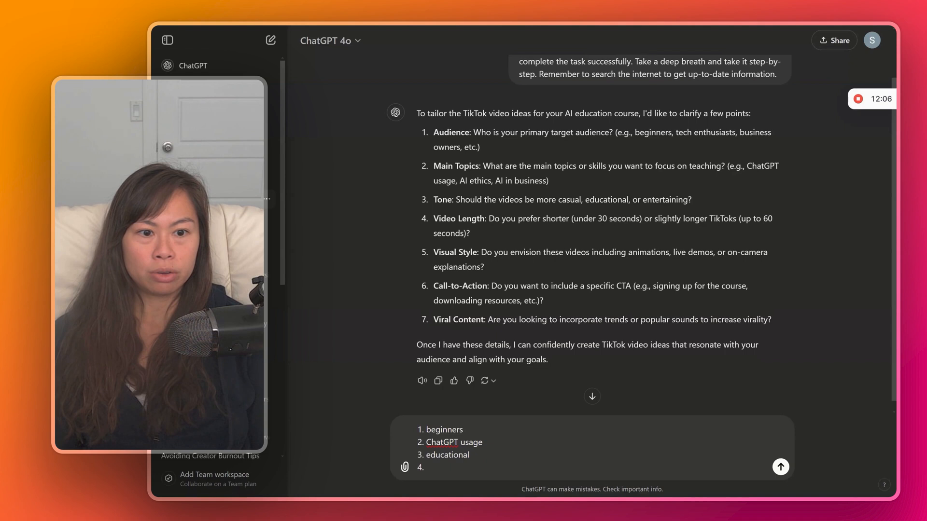
type("30-60 seconds")
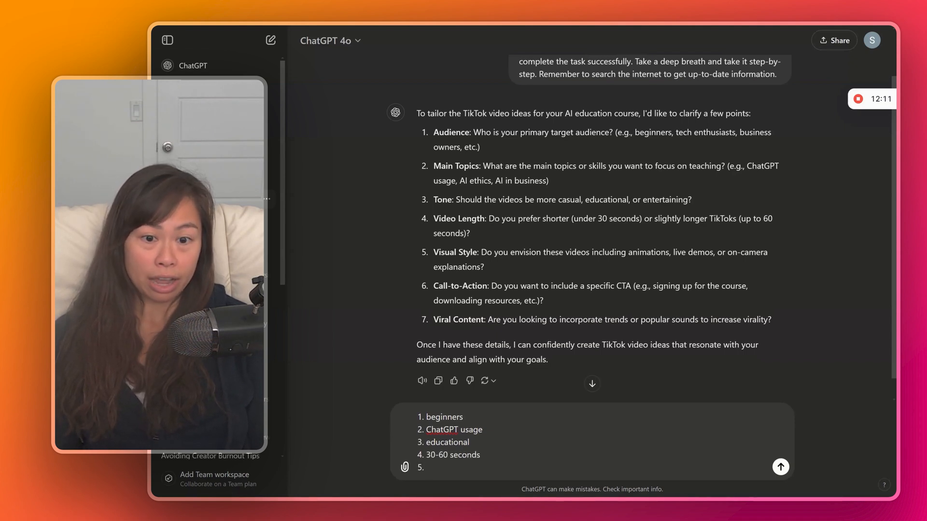
type("talking head,")
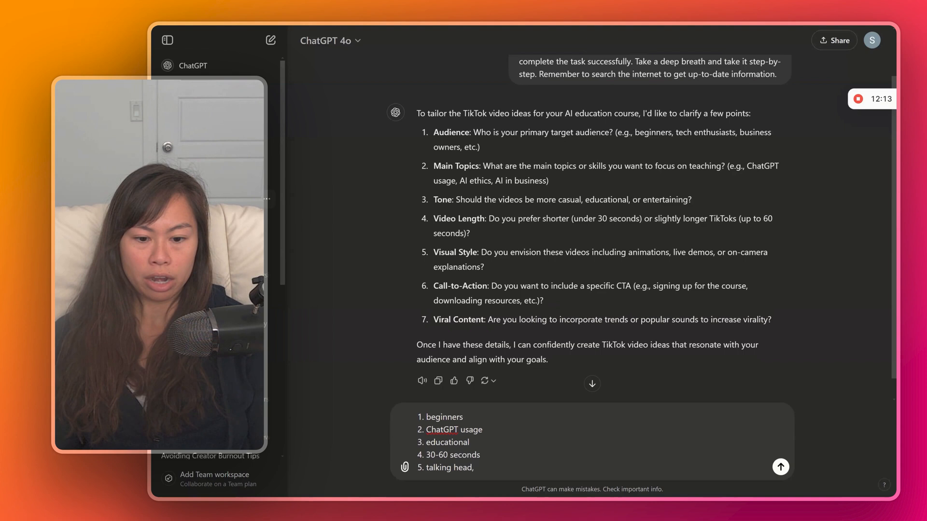
type("just me talking")
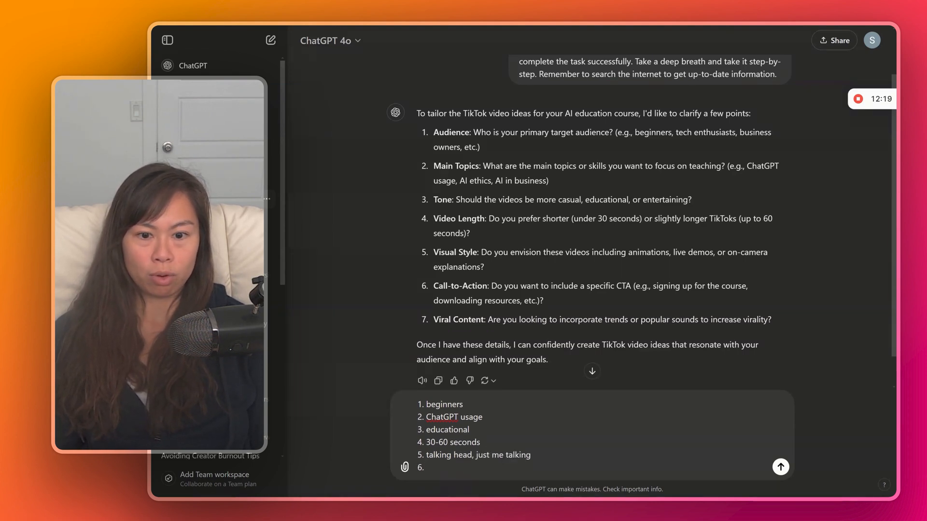
type("visit")
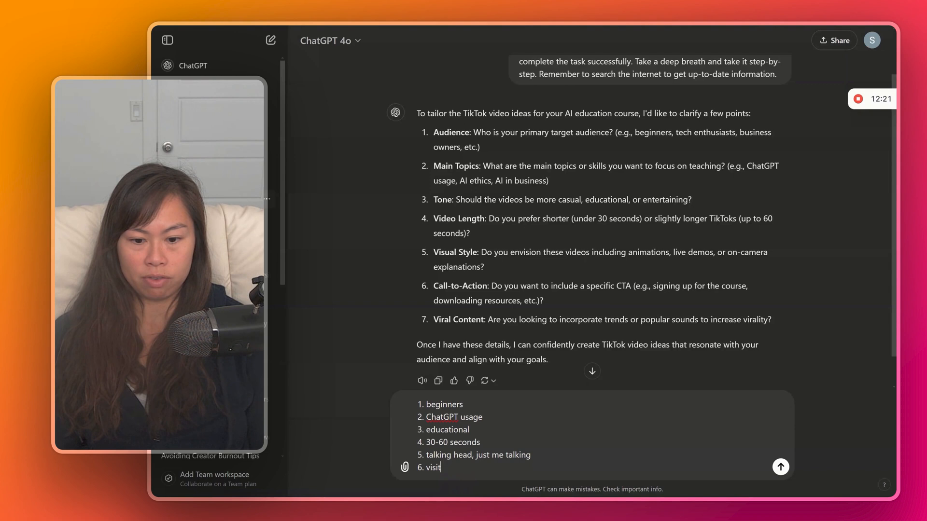
type("my prompts library")
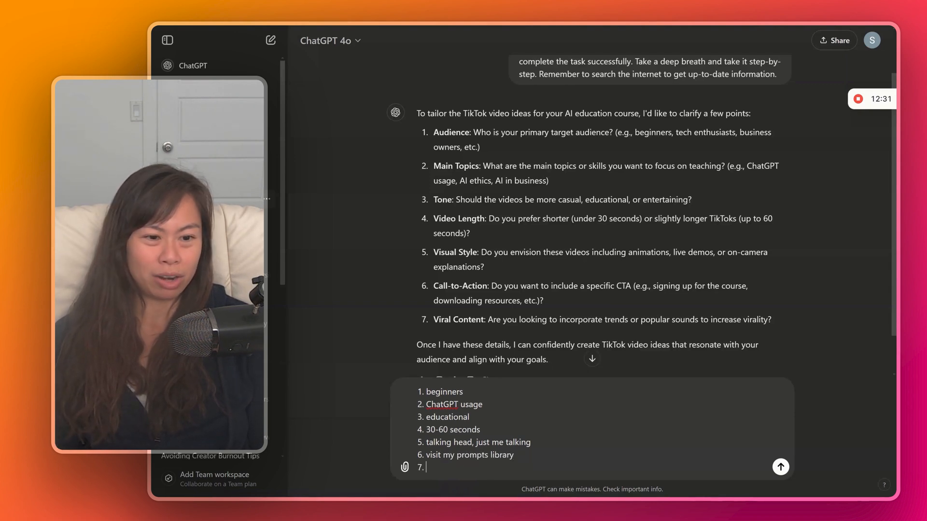
type("no")
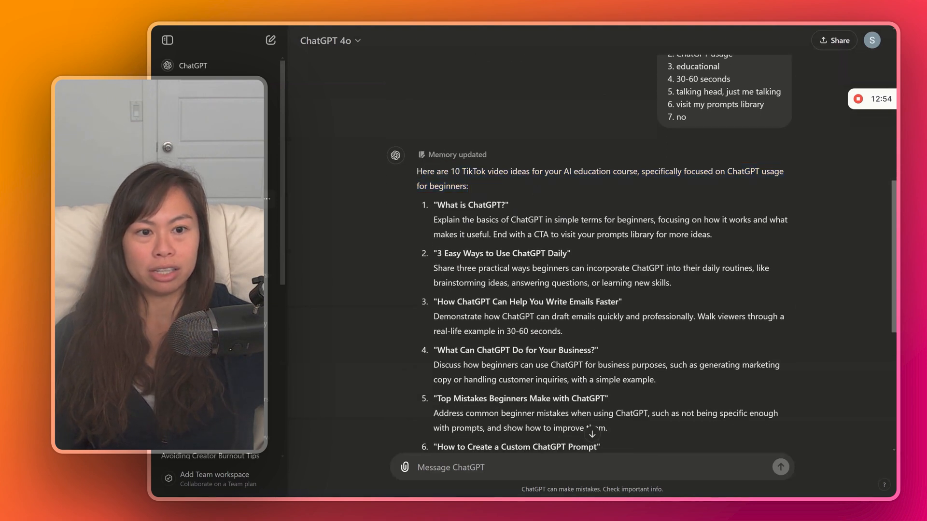
scroll("down", 3)
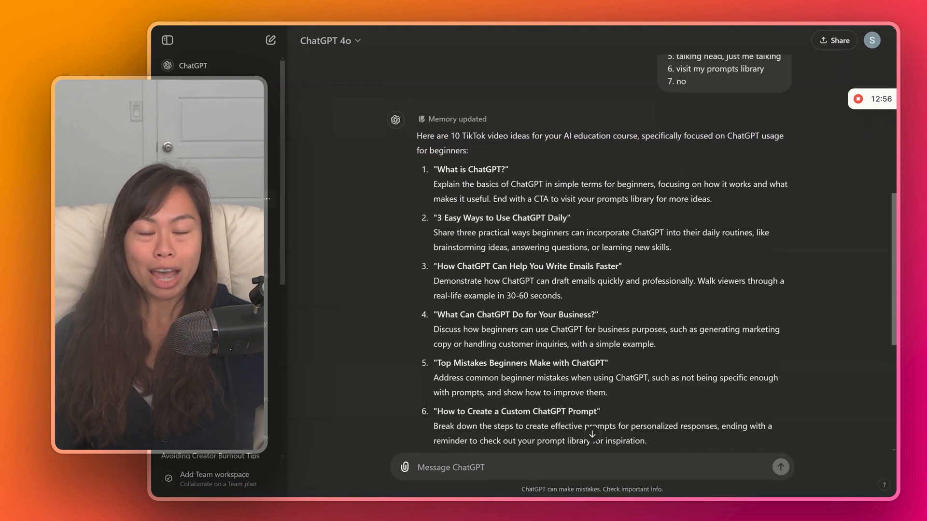
scroll("down", 3)
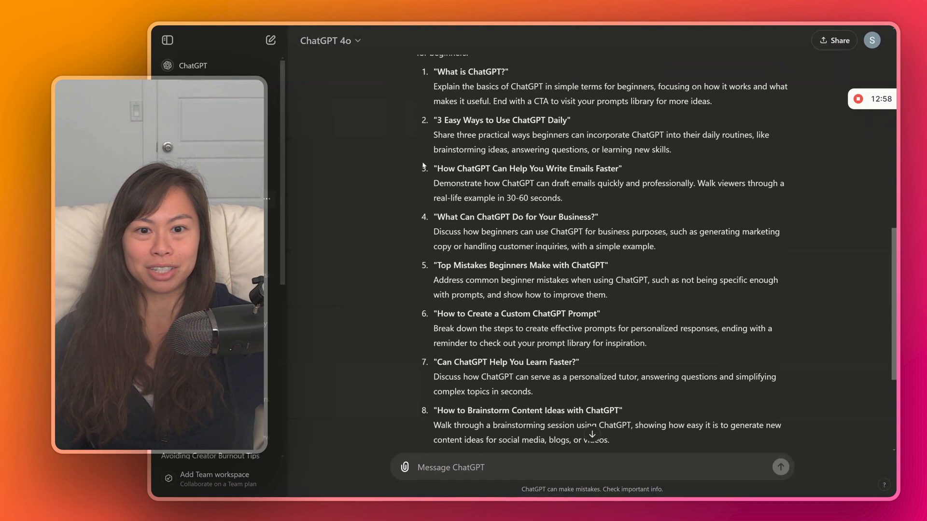
scroll("down", 3)
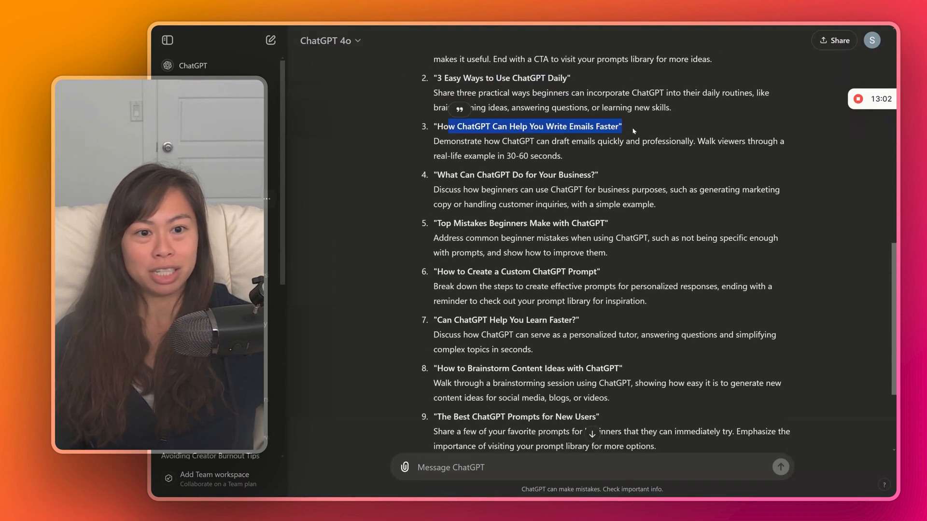
scroll("down", 3)
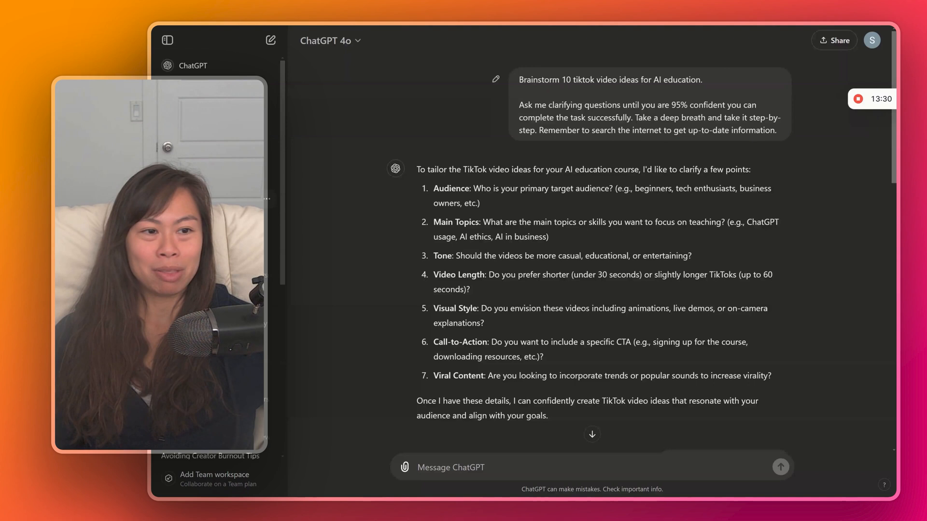
left_click_drag(518, 104, 794, 130)
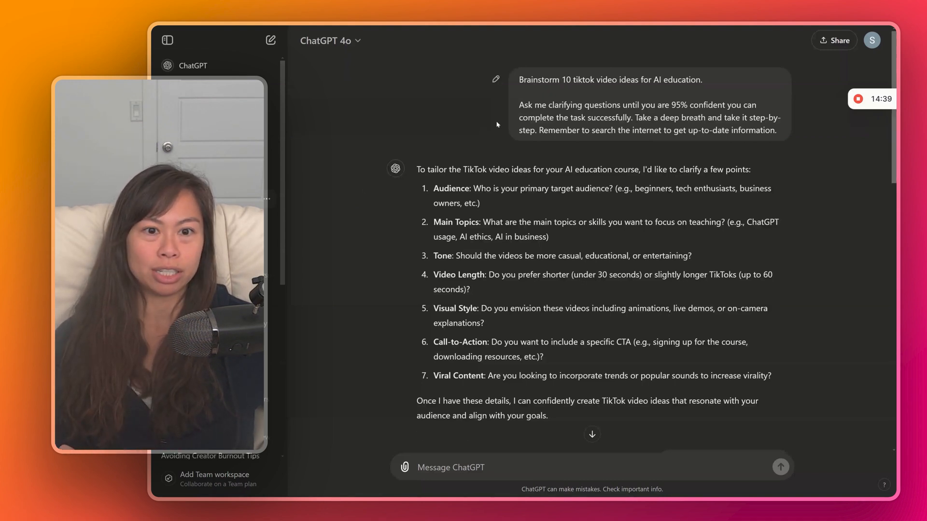
left_click_drag(518, 104, 778, 130)
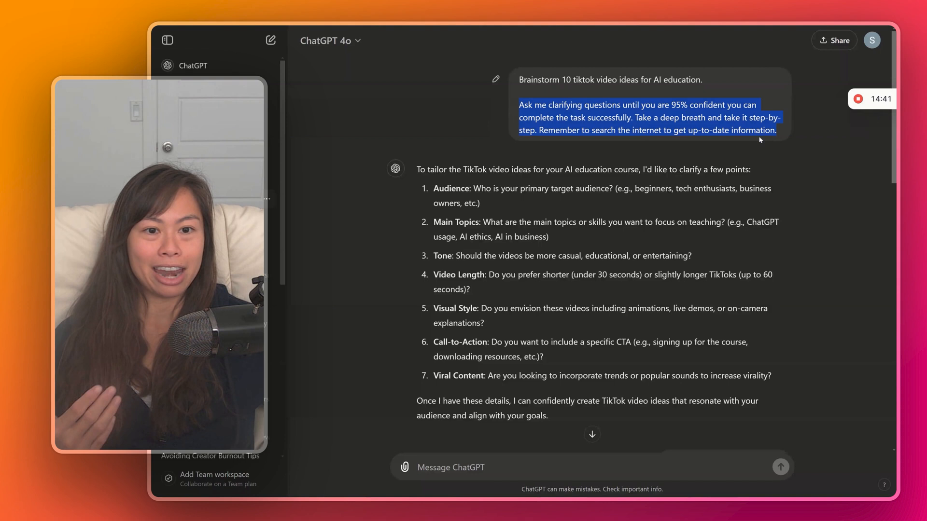